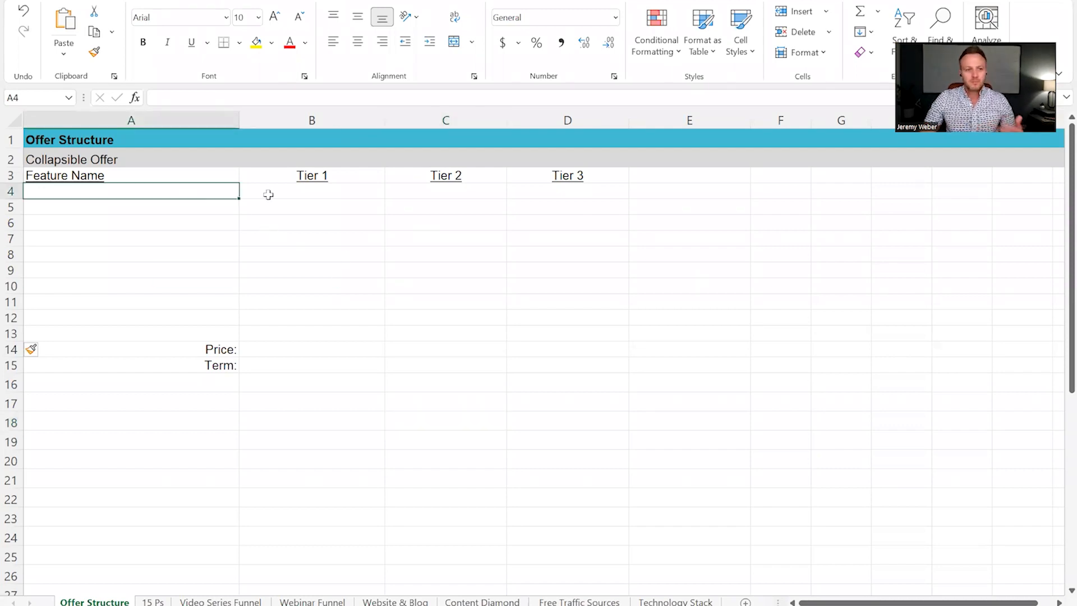
pyautogui.moveTo(266, 275)
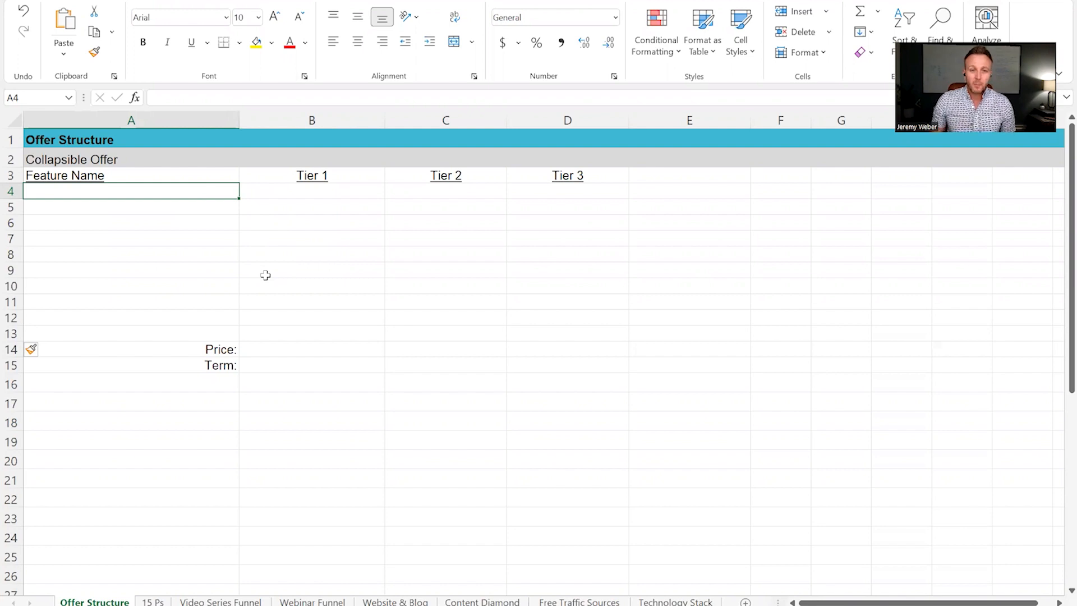
# - Enter 'Online Content Library' in cell A4 as the first feature name
pyautogui.moveTo(132, 191); pyautogui.dragTo(132, 222)
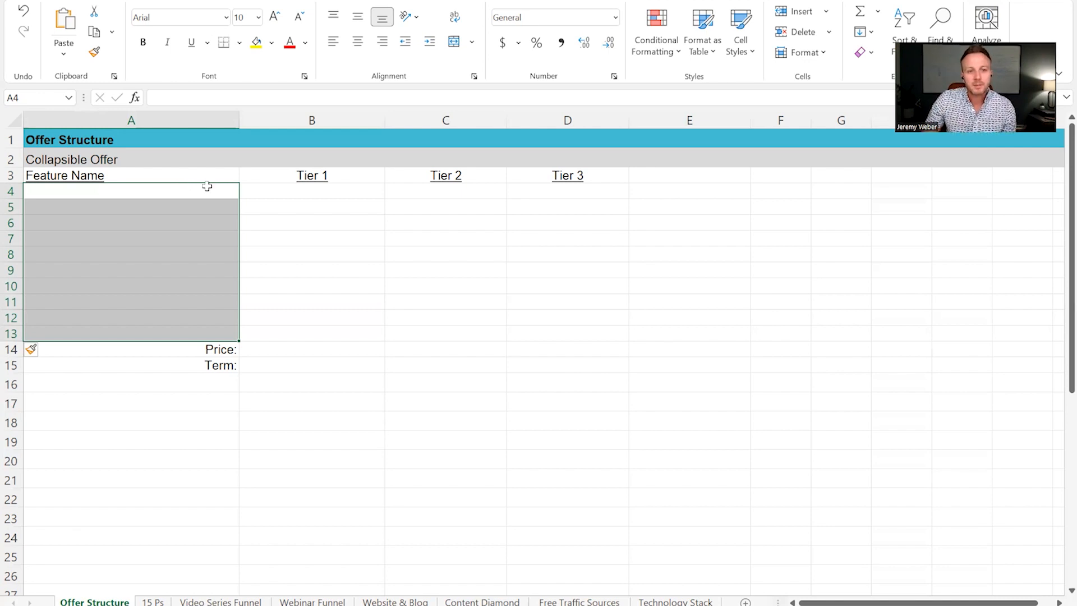
pyautogui.click(130, 191)
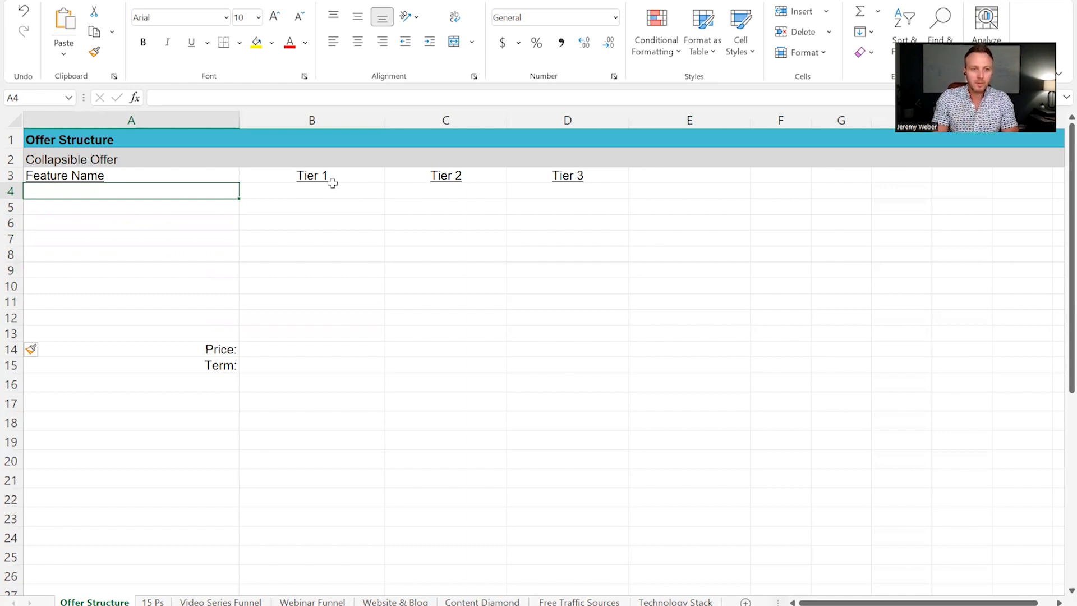
pyautogui.write('Online Content')
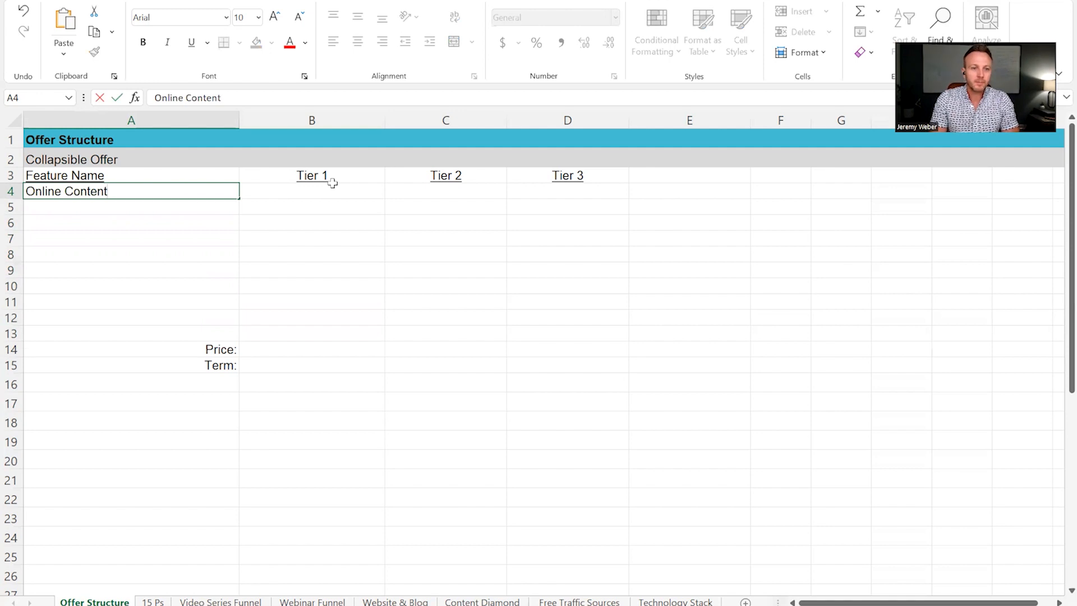
pyautogui.write('Library')
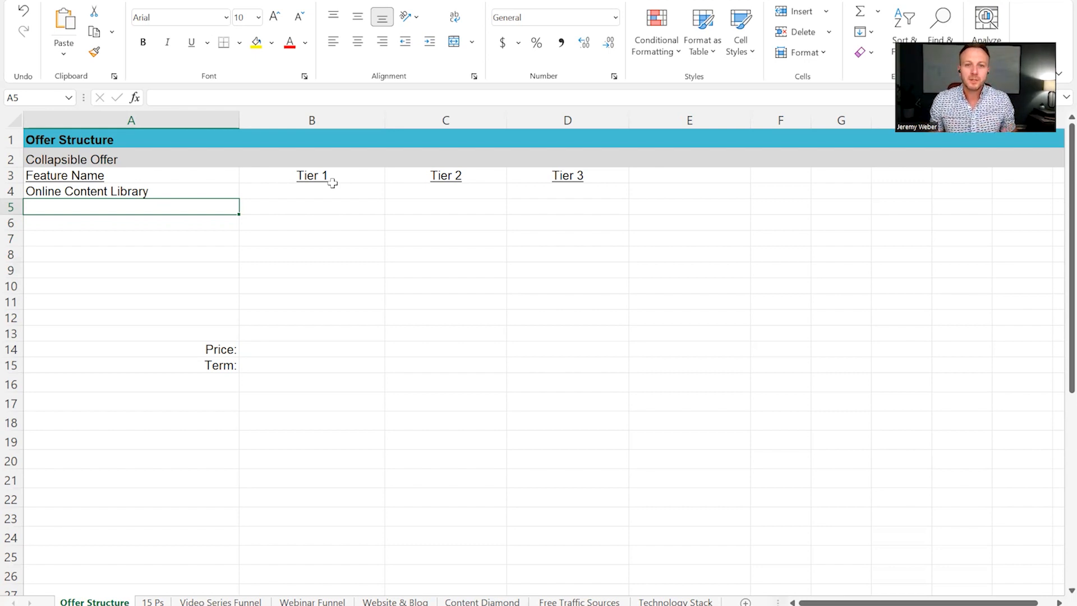
pyautogui.moveTo(323, 179)
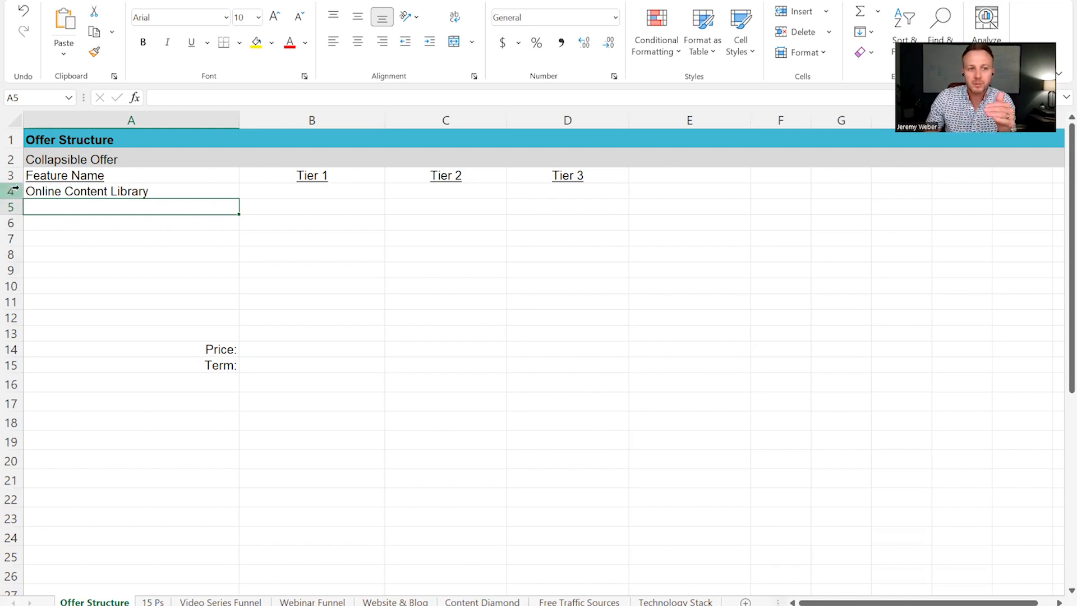
# - Mark the Online Content Library row with x under Tier 1, Tier 2 and Tier 3 (B4:D4)
pyautogui.click(130, 191)
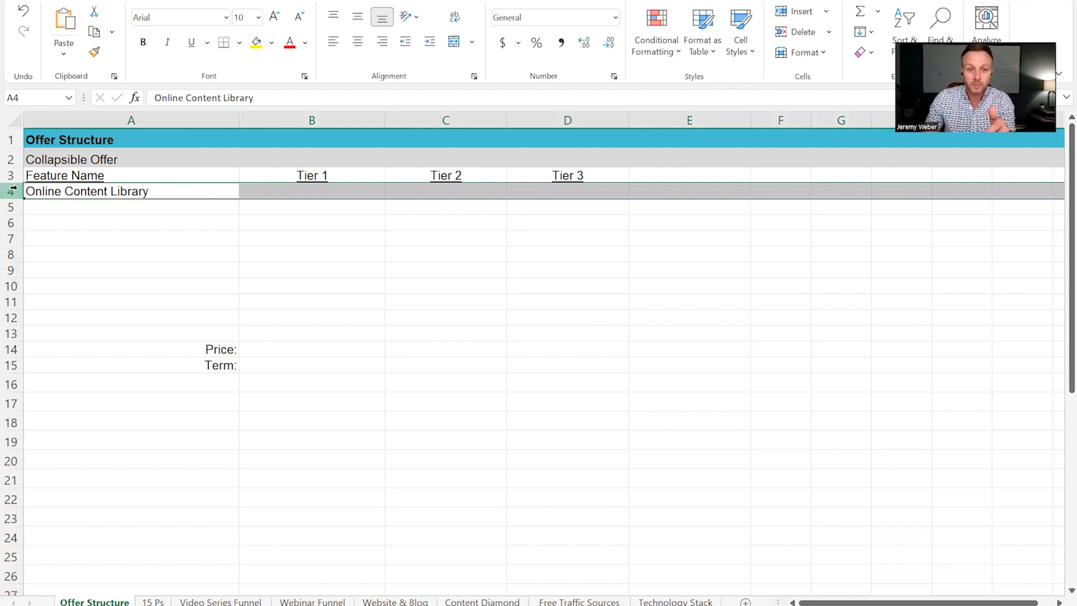
pyautogui.click(311, 191)
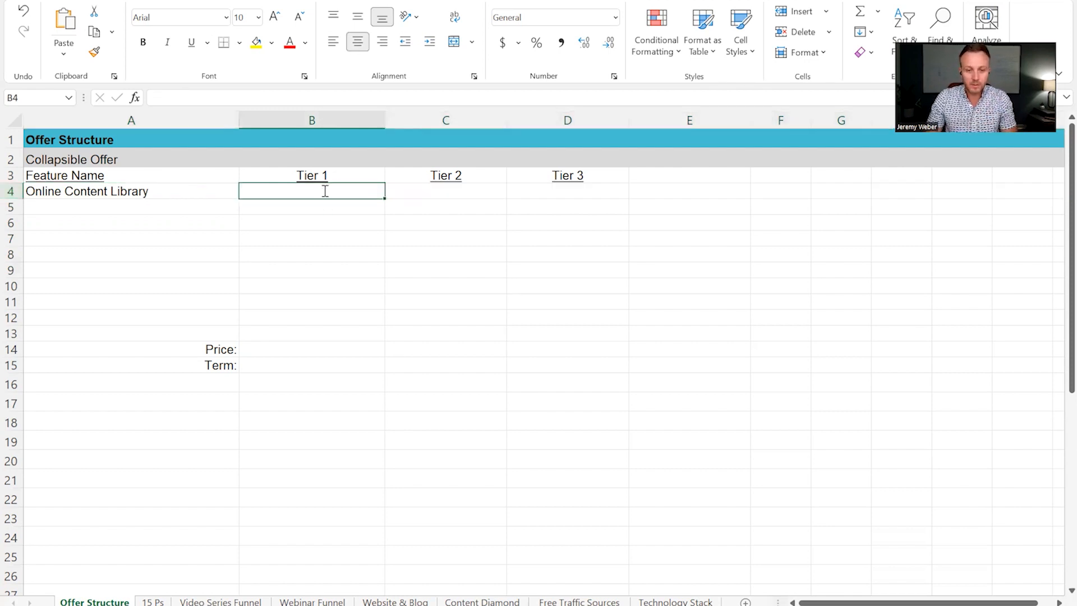
pyautogui.write('x')
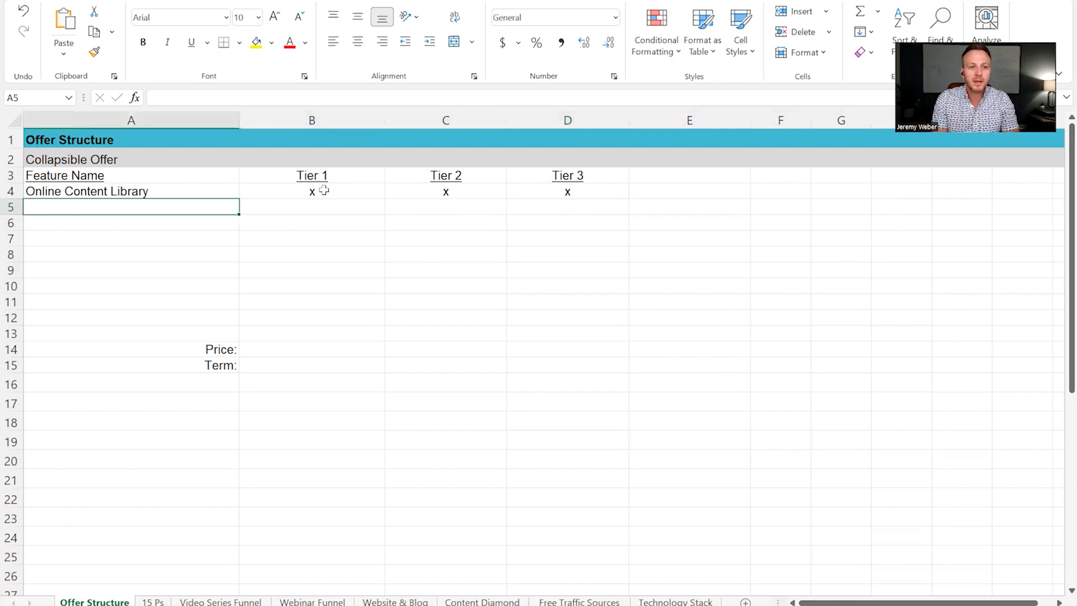
# - Enter 'Community' in A5 as the second feature, marked x under all three tiers
pyautogui.write('Communi')
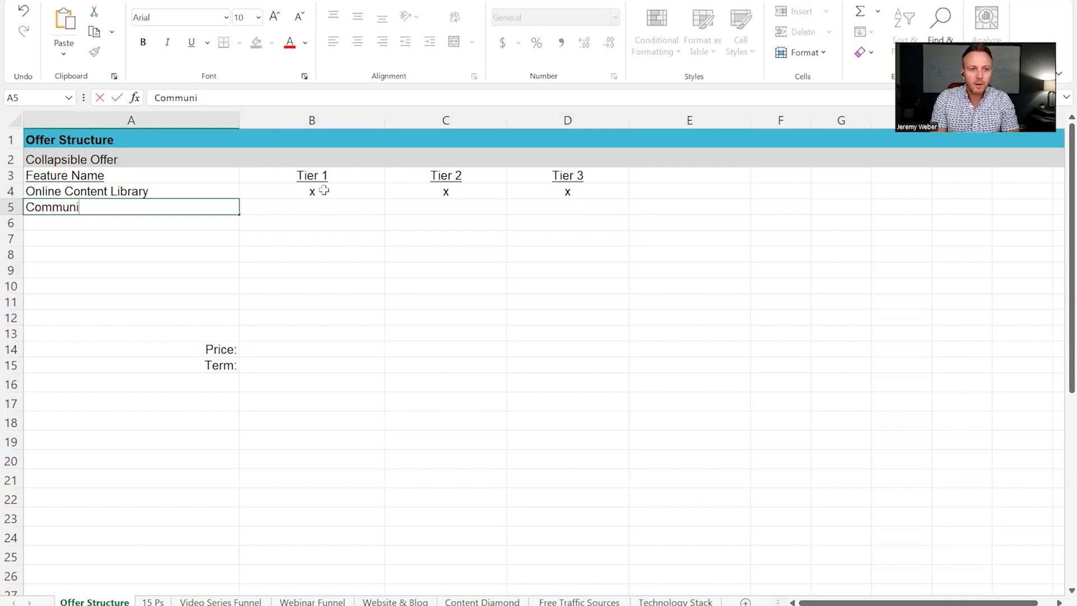
pyautogui.press('Tab')
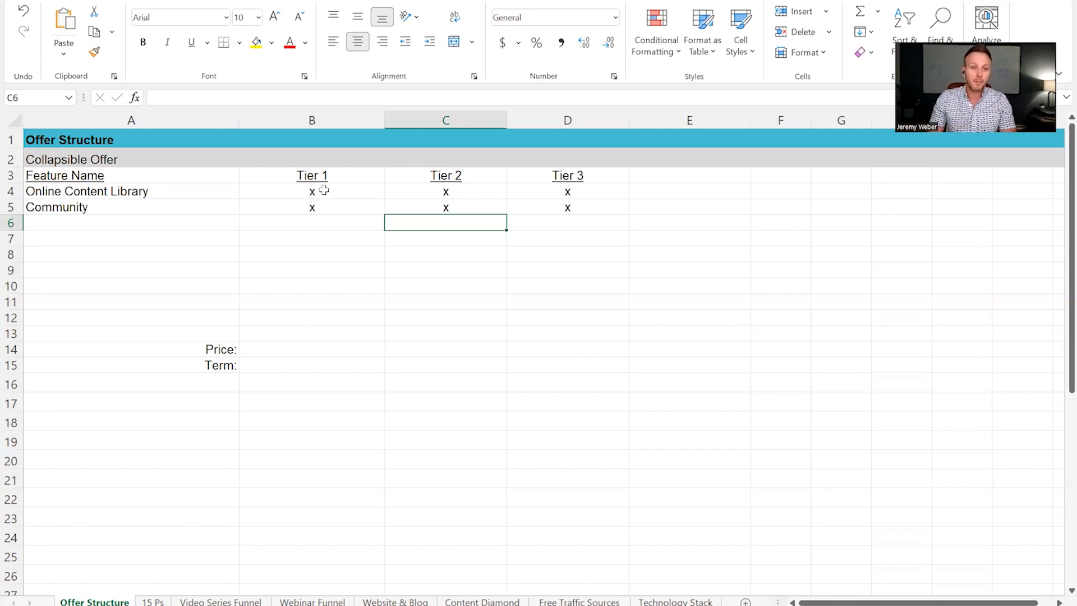
# - Enter 'Workbook/Resource Kit' in A6 with x under all three tiers in B6:D6
pyautogui.click(130, 222)
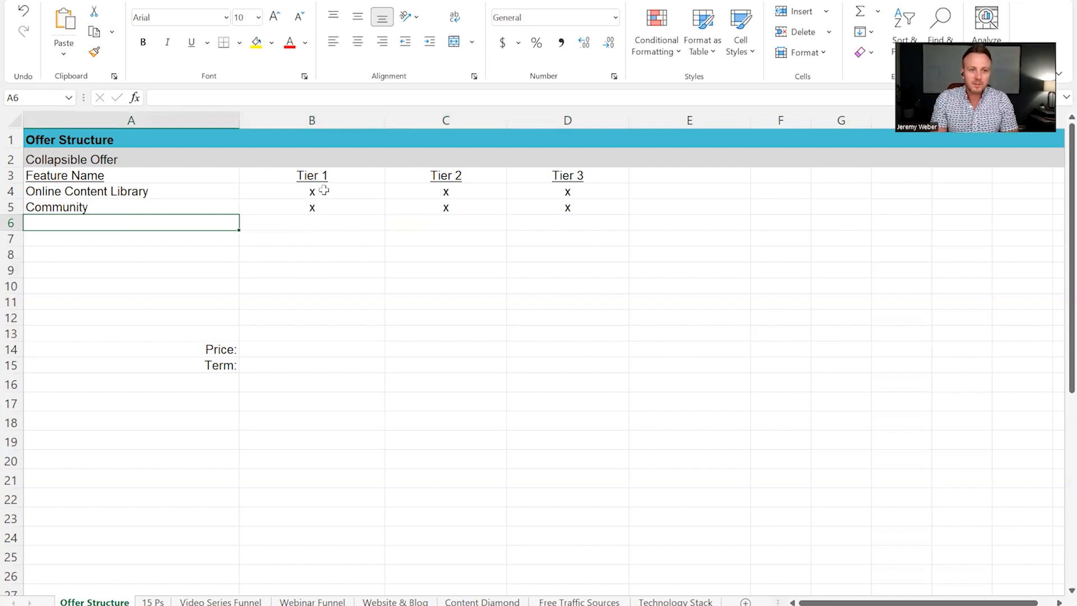
pyautogui.write('Work')
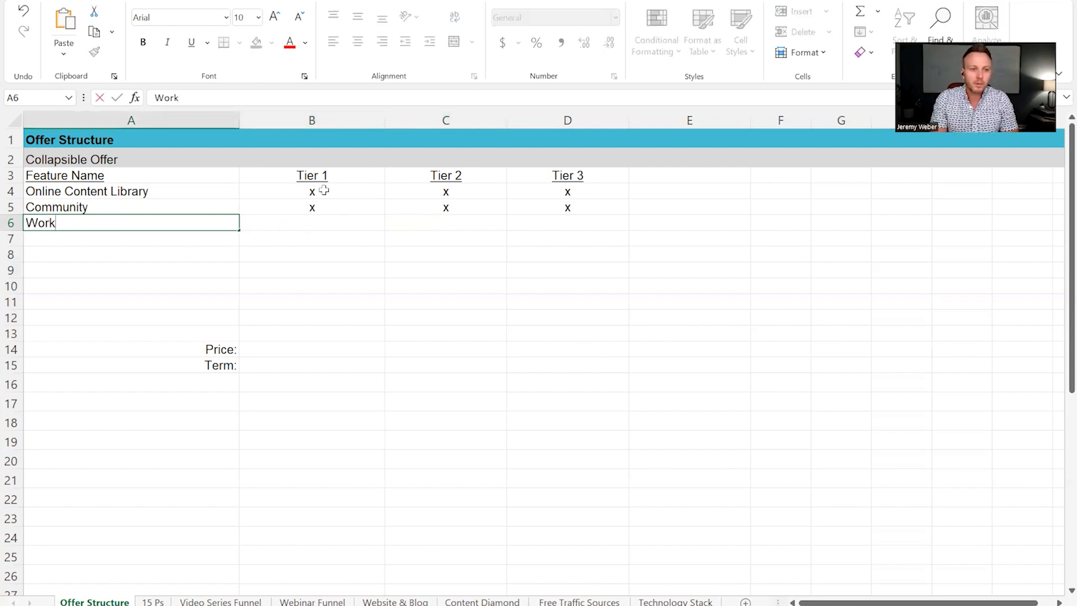
pyautogui.write('book')
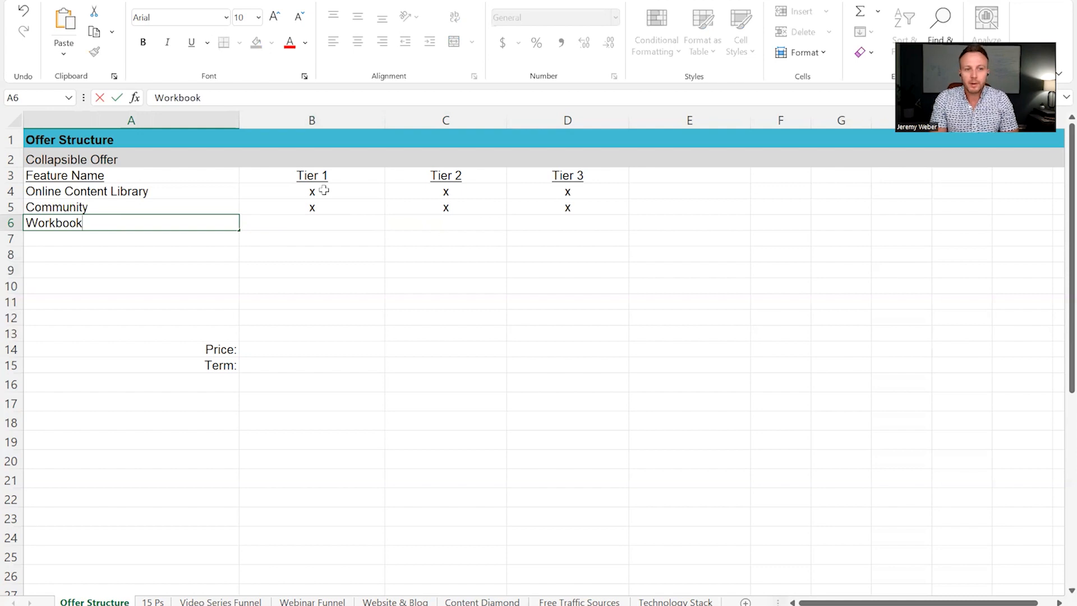
pyautogui.write('/REsource Kit')
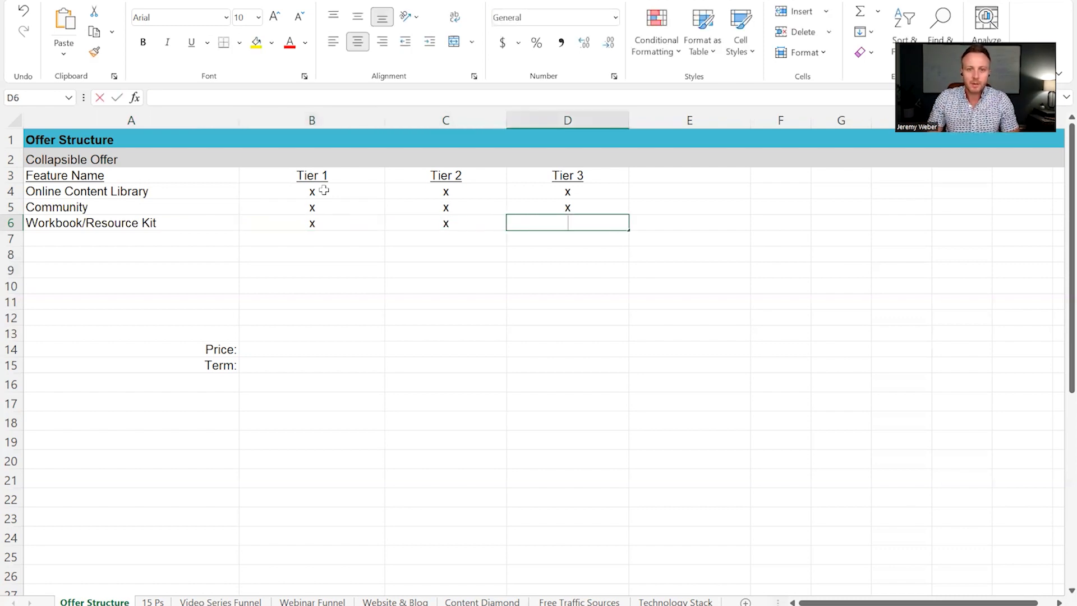
pyautogui.write('x')
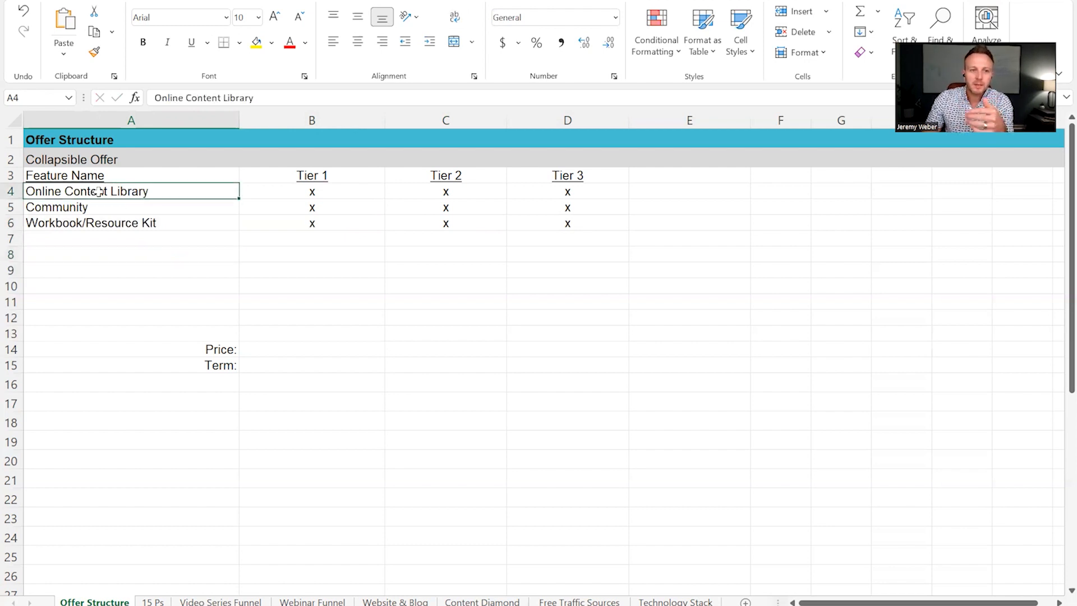
pyautogui.click(91, 222)
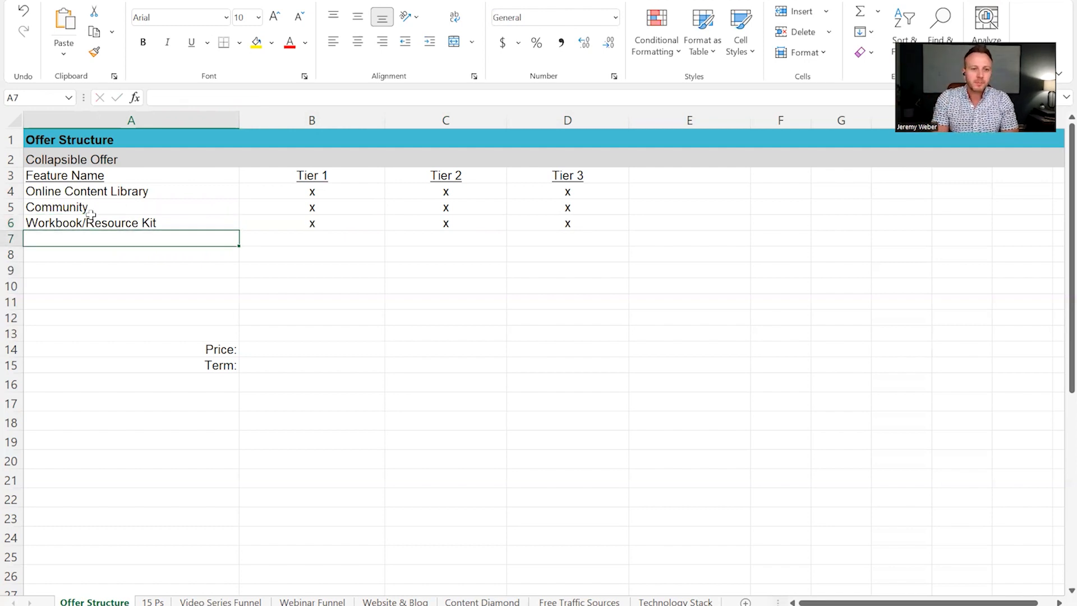
# - Enter 'Group Trainings' in A7 and 'Group Expert Trainings (outside)' in A8
pyautogui.write('G')
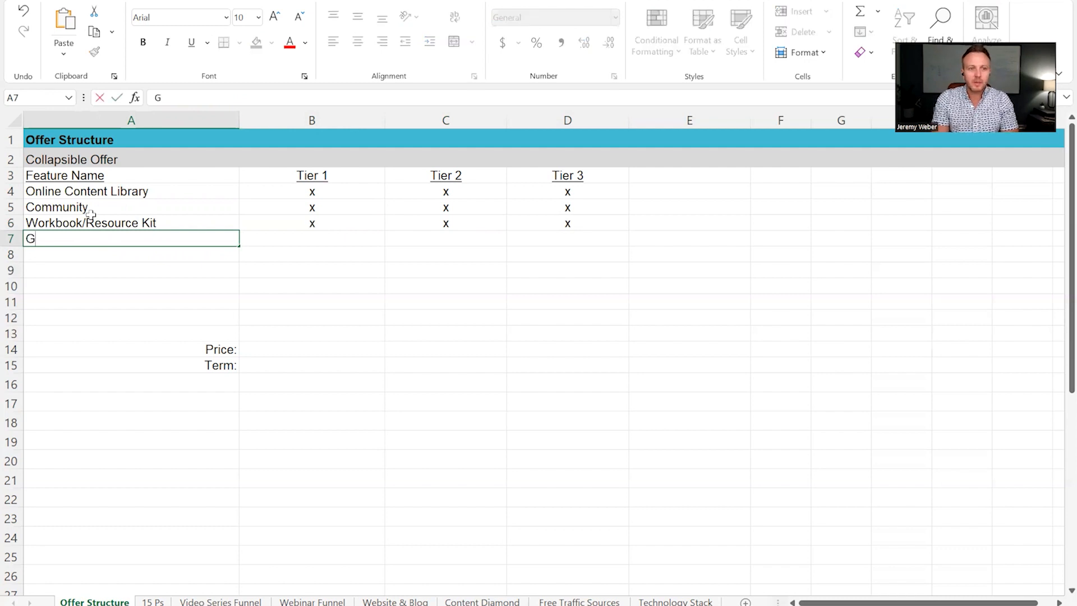
pyautogui.write('roup Trainings')
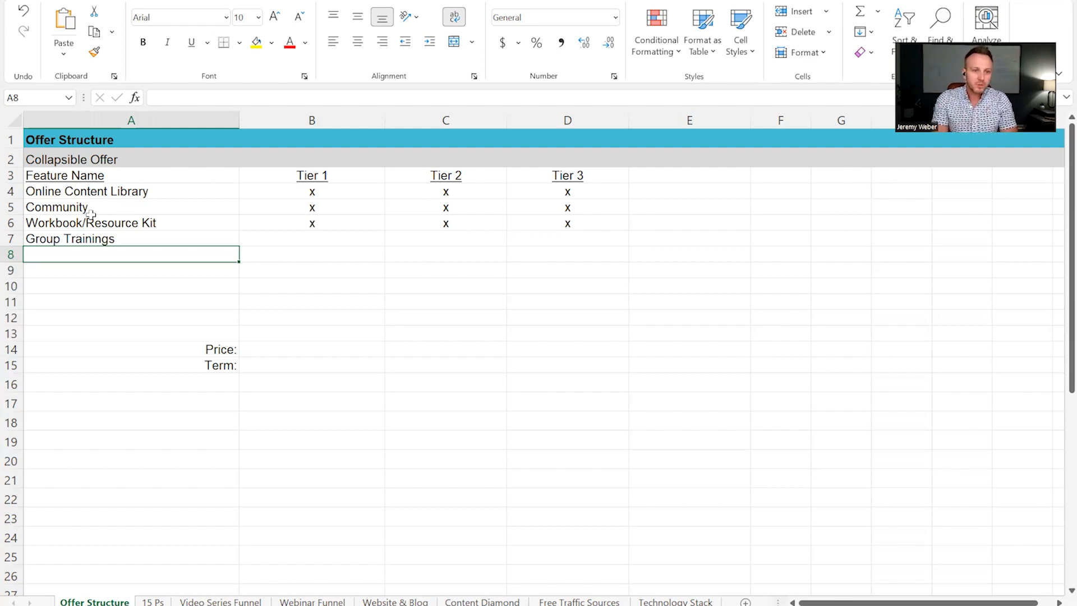
pyautogui.write('Group Ex')
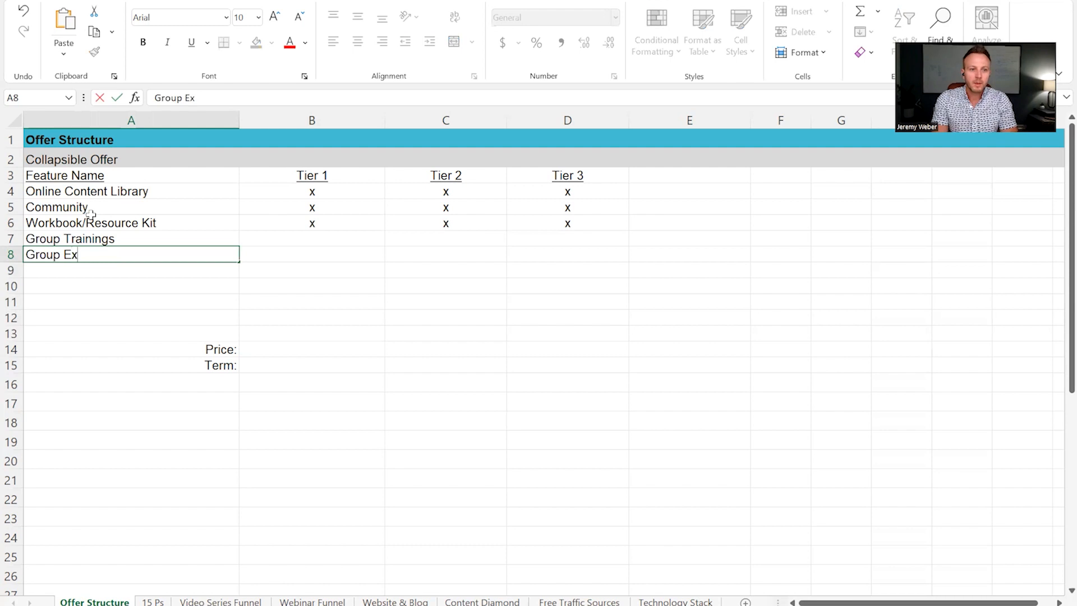
pyautogui.write('pert')
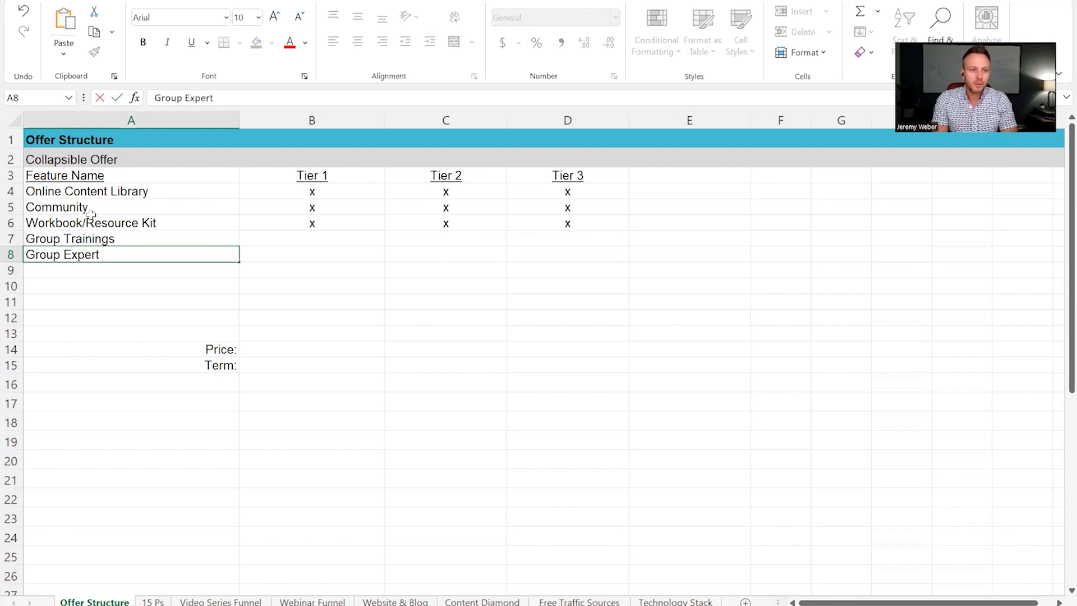
pyautogui.write('Trainings (')
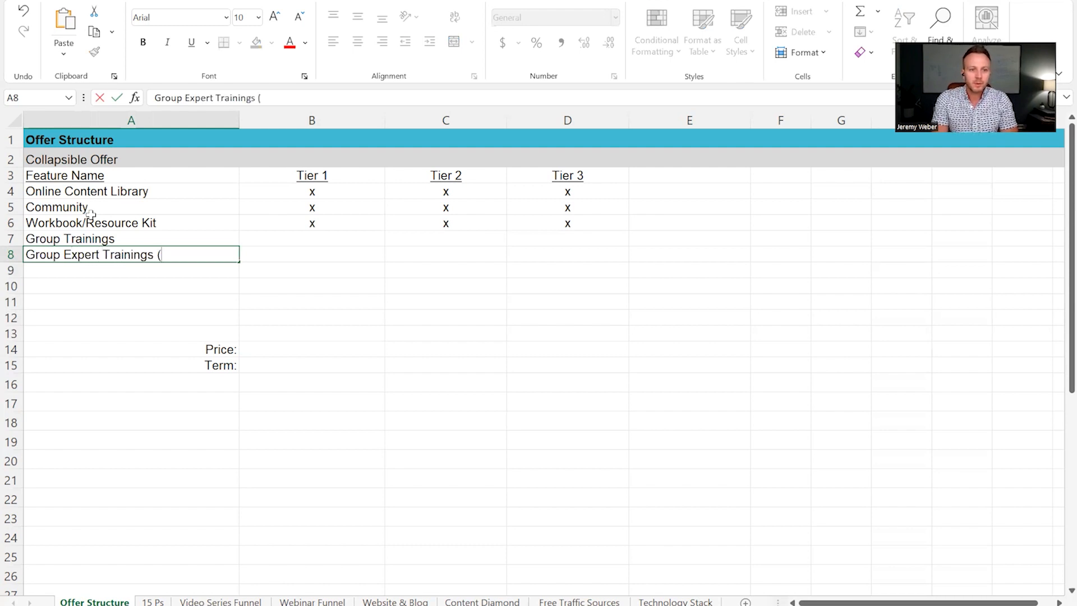
pyautogui.write('outside')
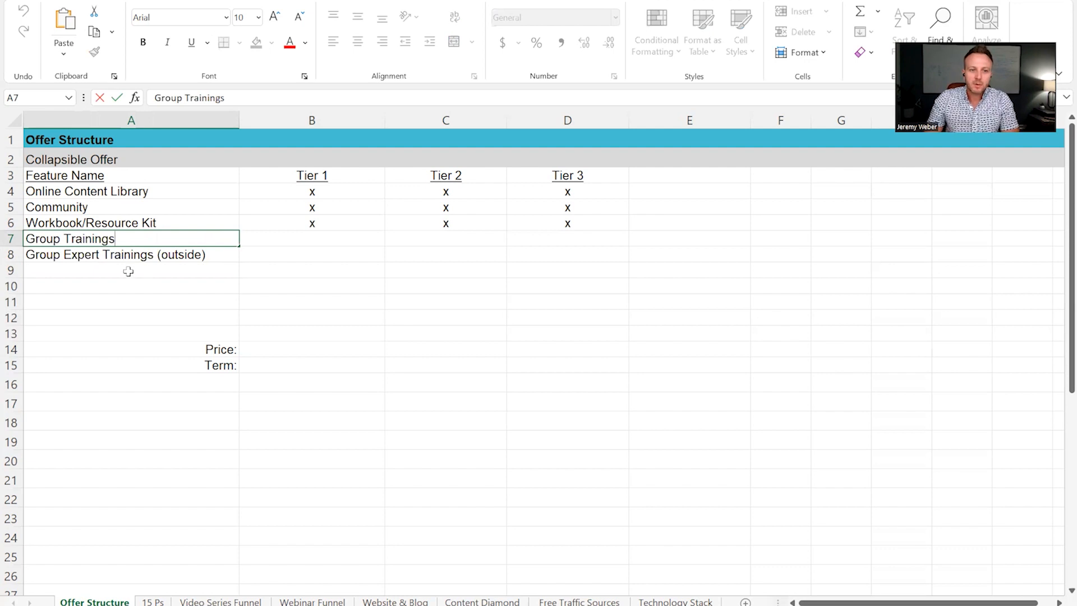
pyautogui.press('Enter')
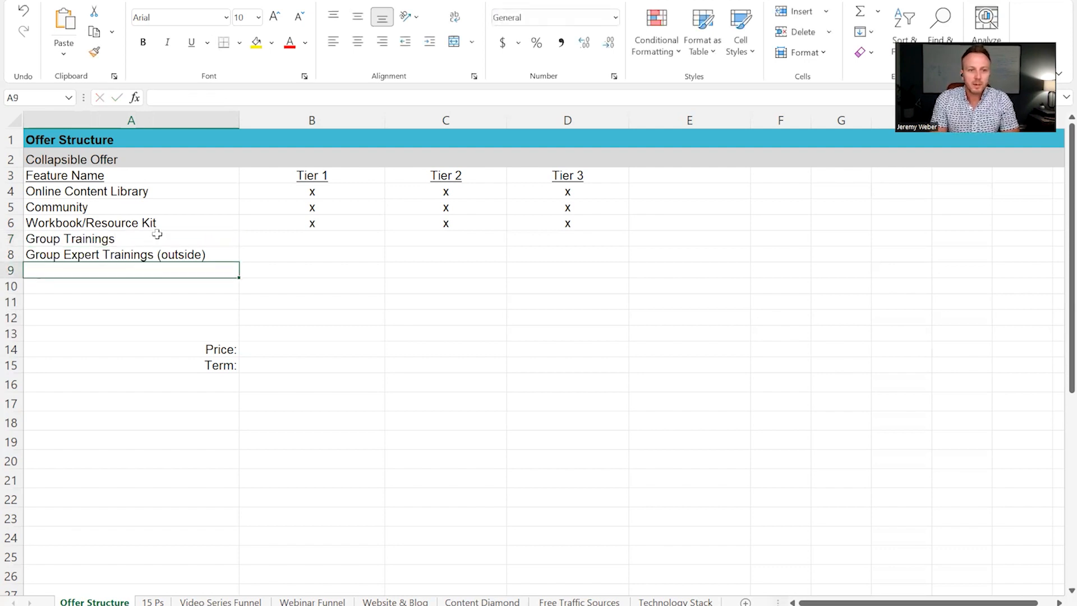
# - Enter 'Group Coaching/Hot Seats' in A9
pyautogui.write('Group Coaching/Hot')
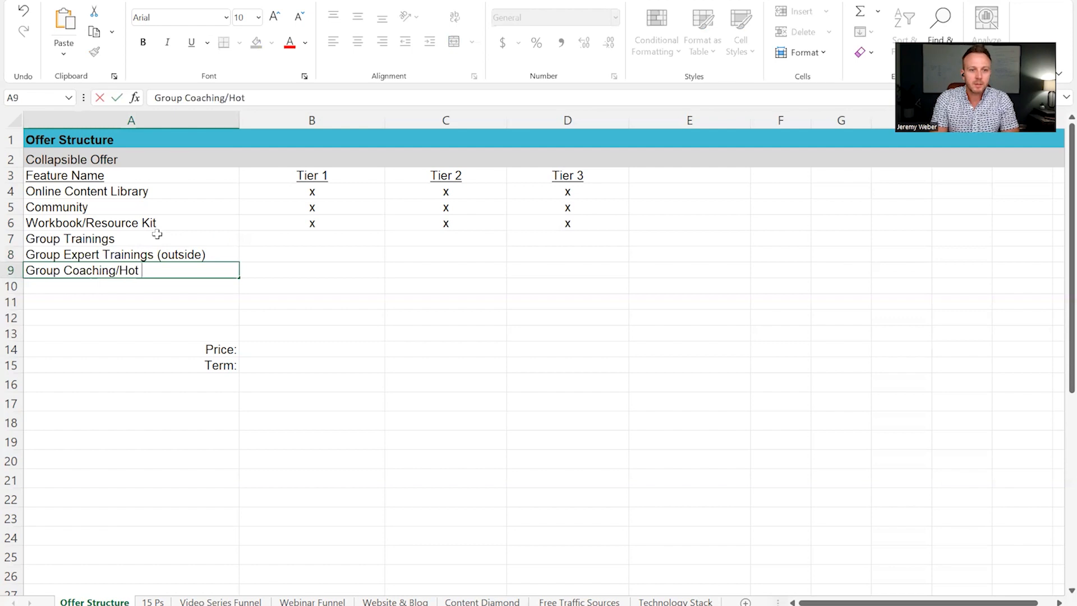
pyautogui.write('Seats')
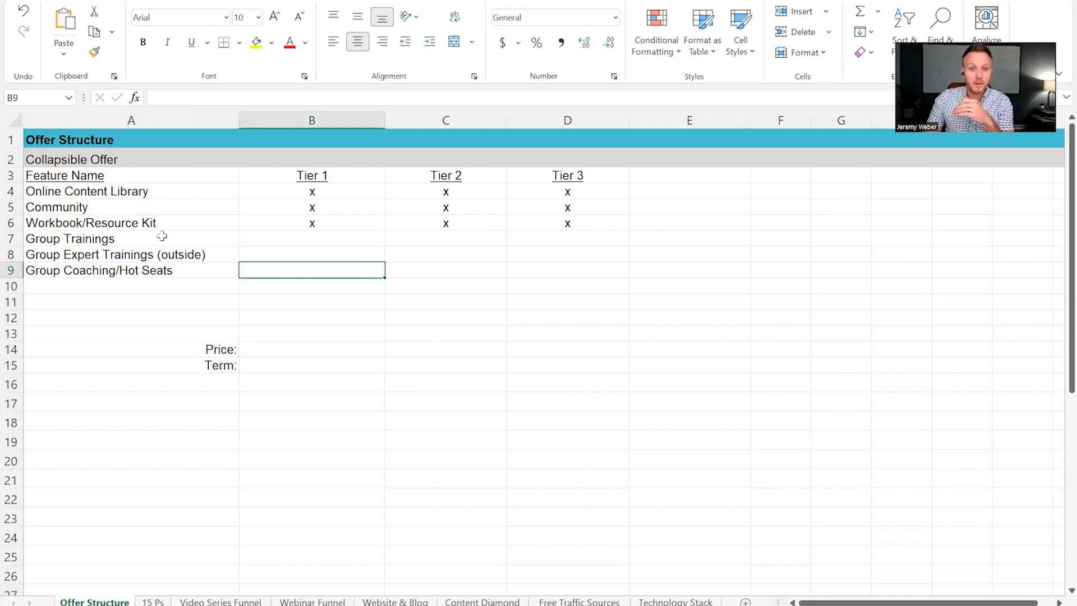
pyautogui.moveTo(402, 218)
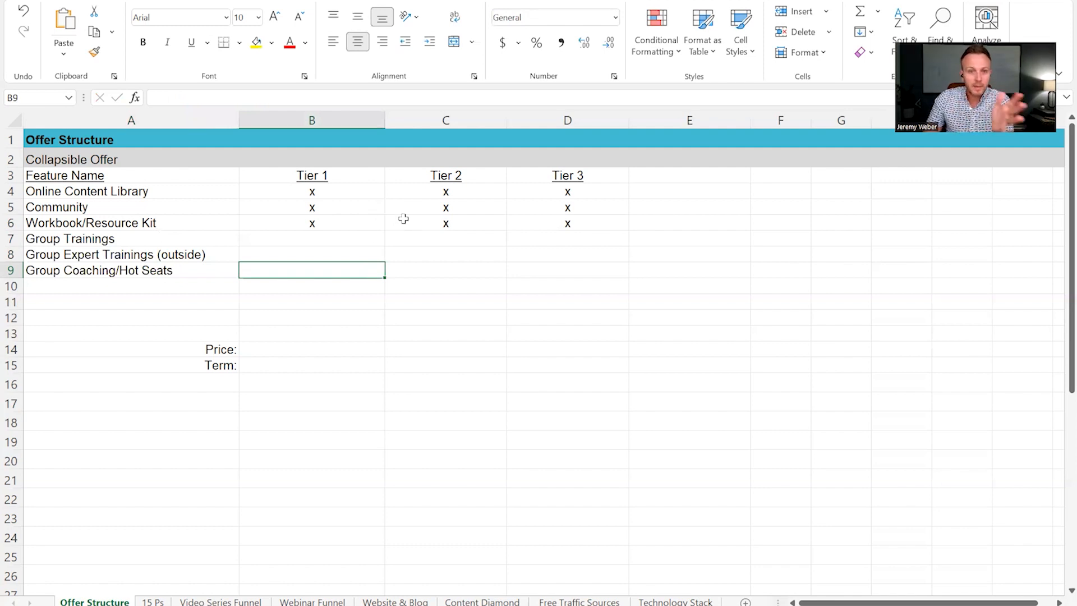
pyautogui.moveTo(383, 231)
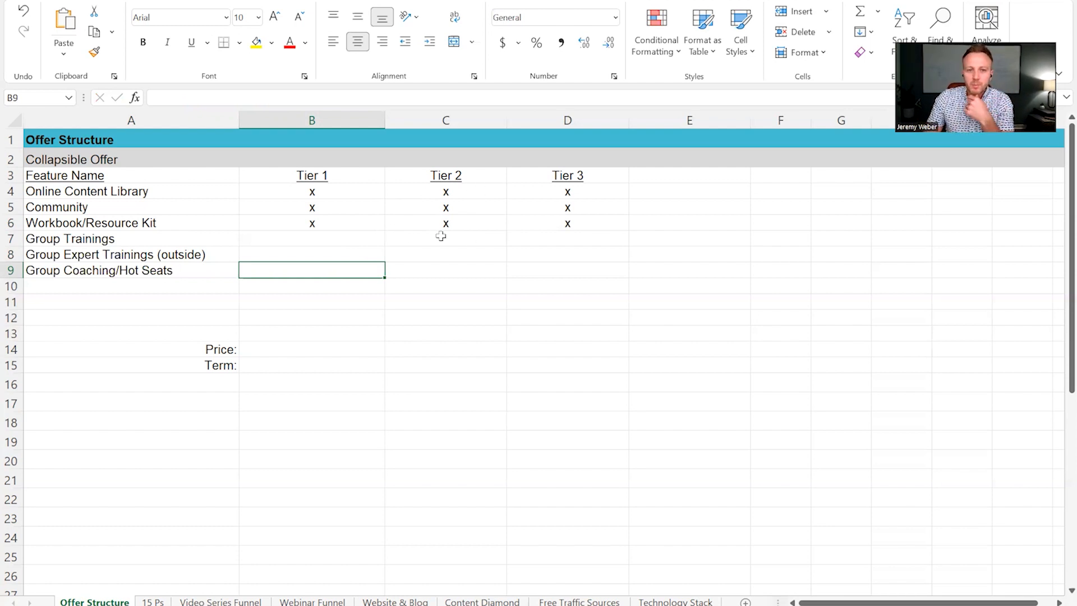
# - Relabel the tier headings B3:D3 with (DIY), (DWY) and (DFY) on a second line
pyautogui.click(311, 175)
pyautogui.write('(DIY)')
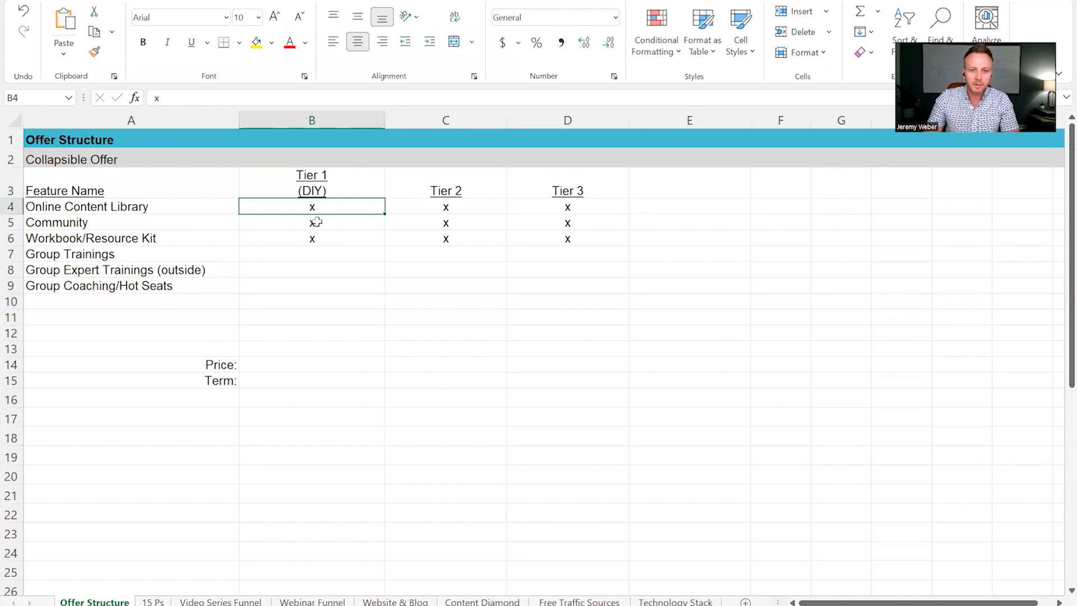
pyautogui.click(312, 222)
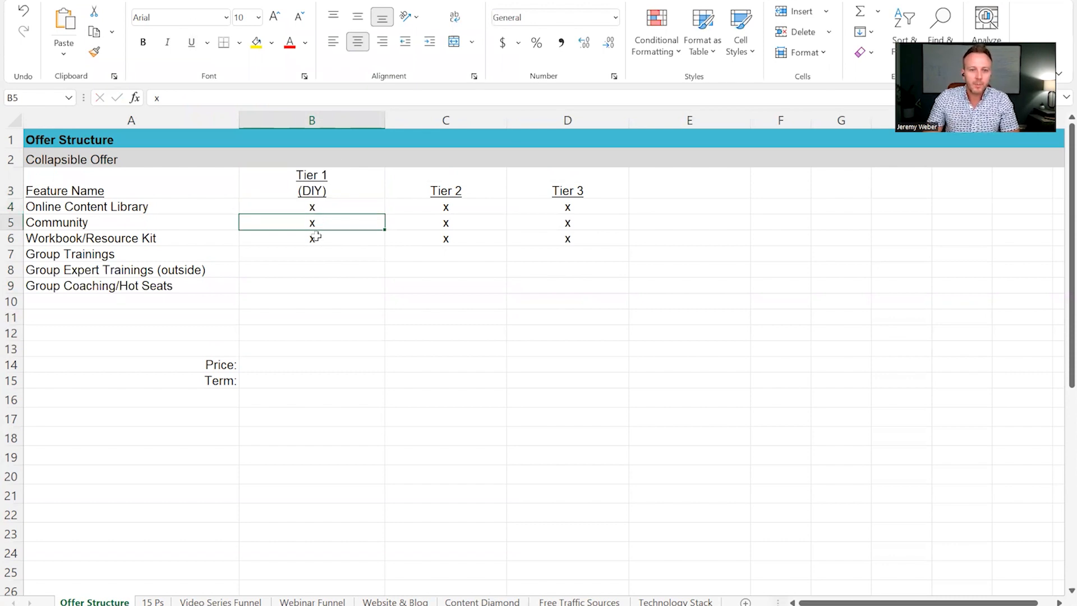
pyautogui.click(312, 238)
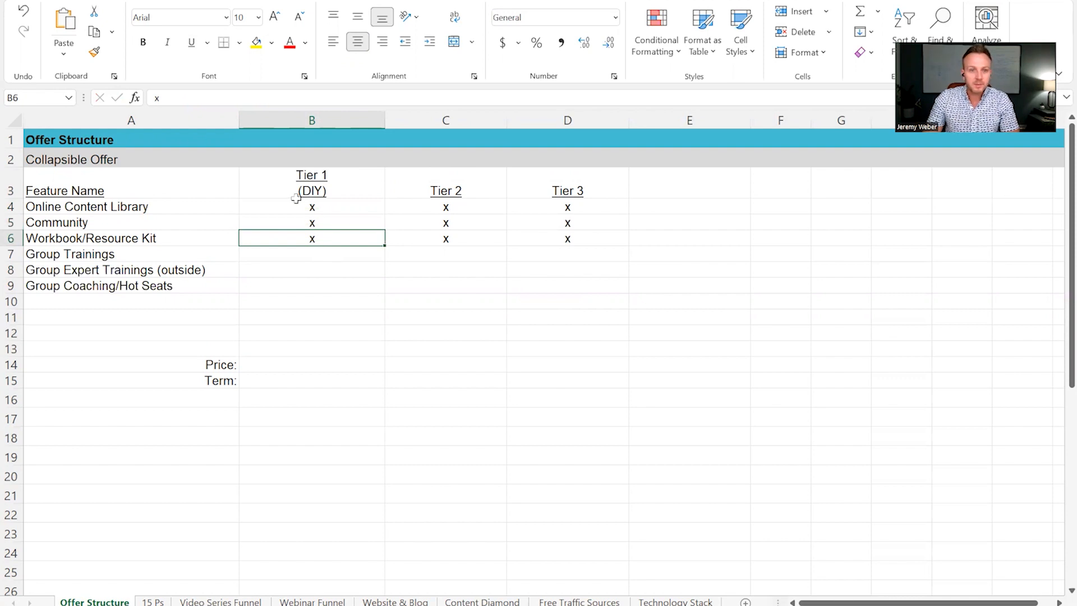
pyautogui.moveTo(454, 203)
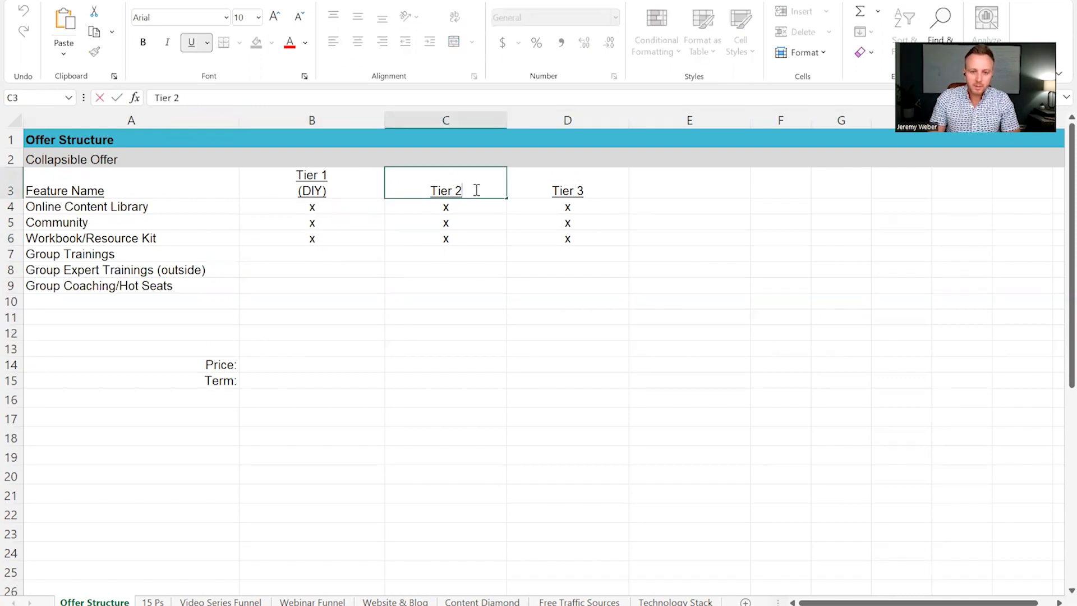
pyautogui.write('(DWY')
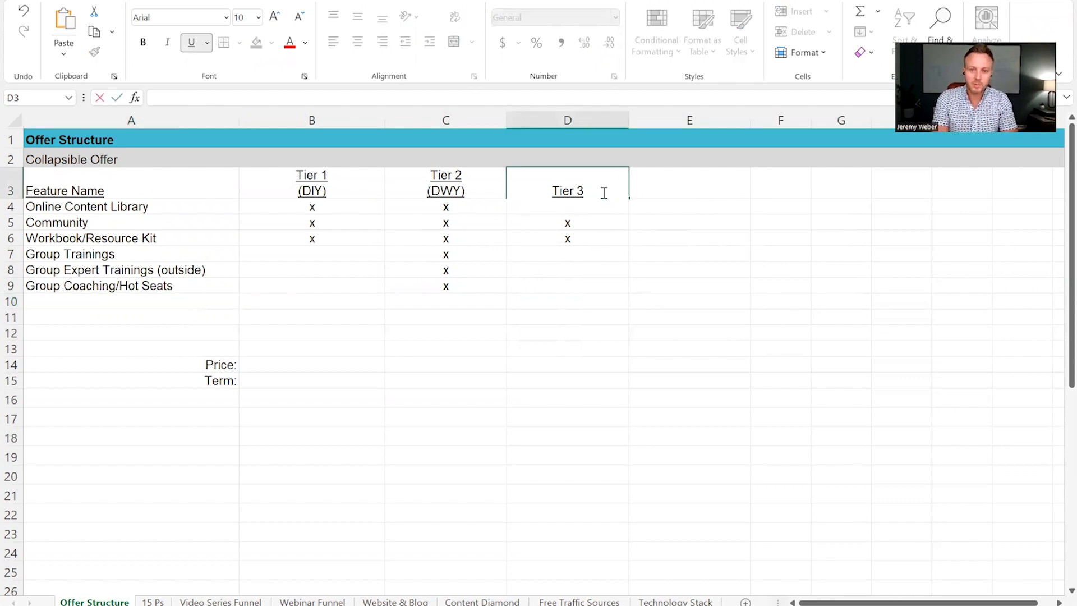
pyautogui.write('(DR')
pyautogui.click(568, 207)
pyautogui.write('x')
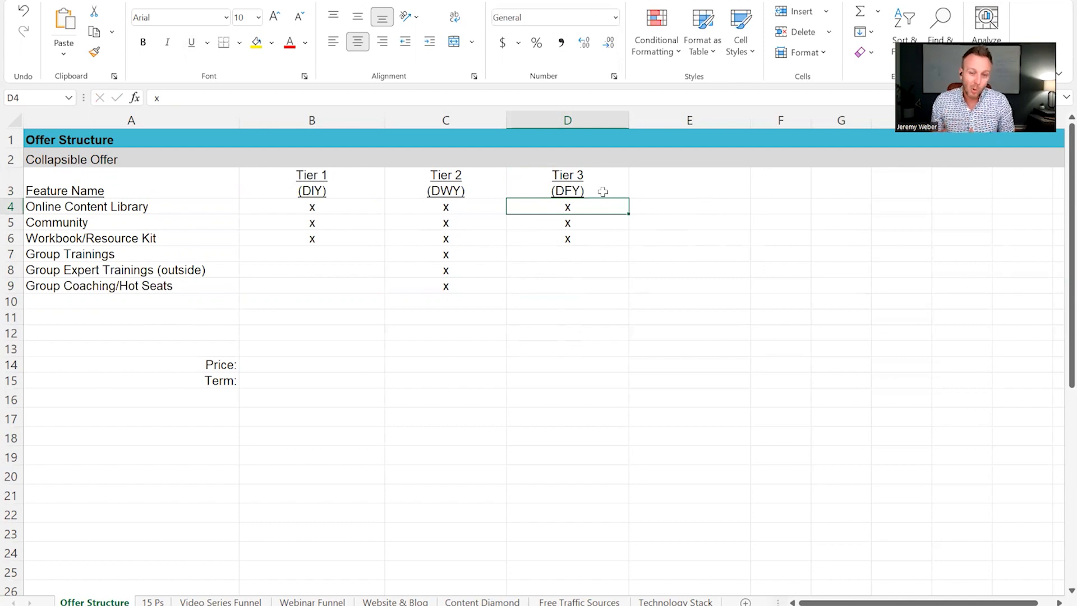
# - Mark the group features with x under Tier 2 and Tier 3 (C7:C9, D4:D9)
pyautogui.click(568, 254)
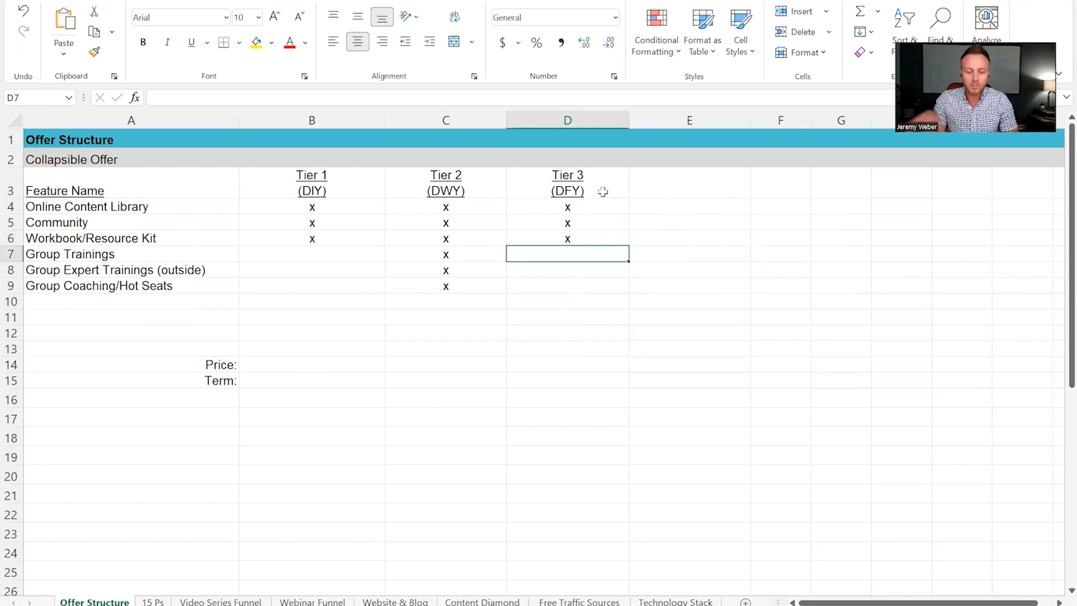
pyautogui.write('x')
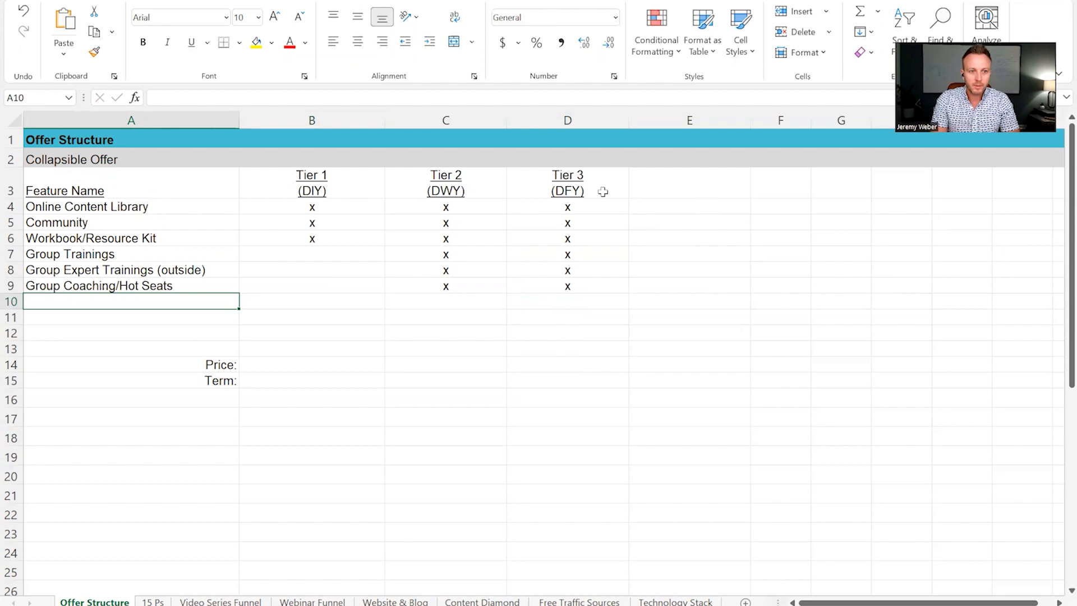
# - Enter Certified Coach, Monthly Coaching Calls and Quarterly Events in A10:A12, each marked x only under Tier 3
pyautogui.write('Certified Coach')
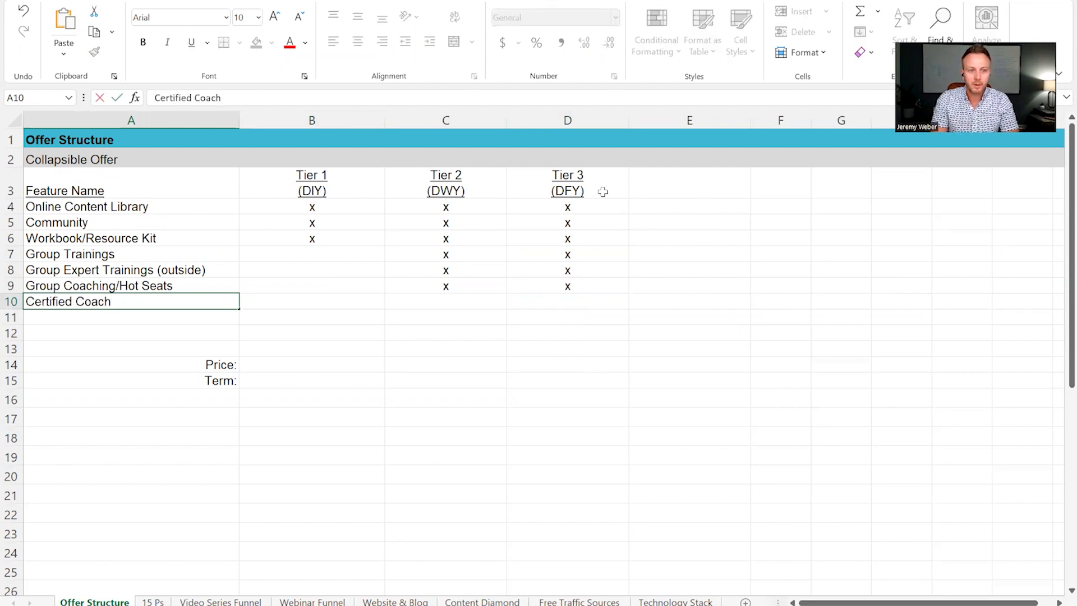
pyautogui.write('Monthly')
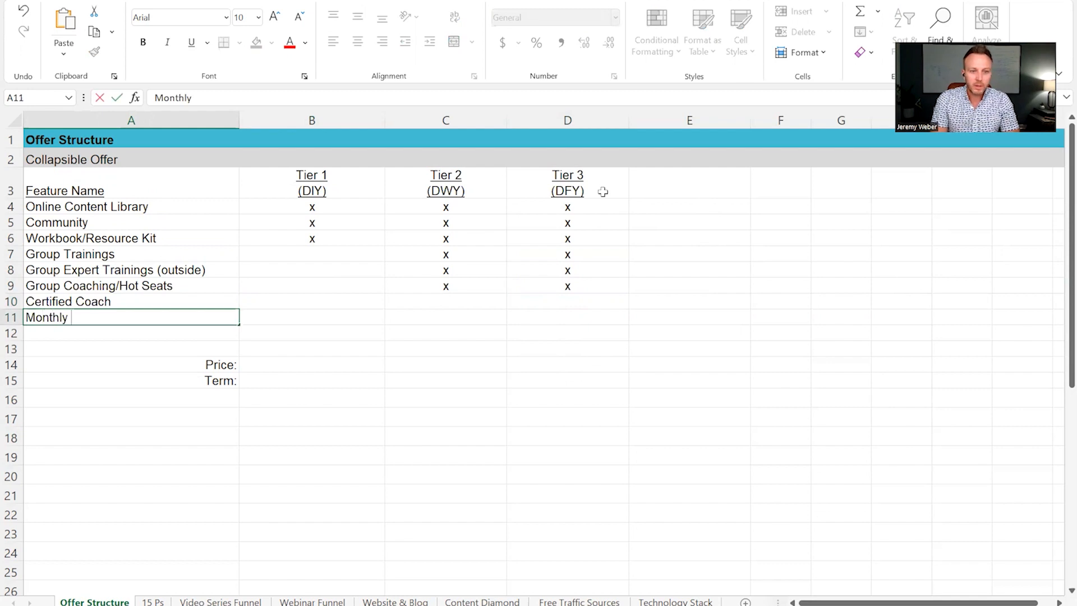
pyautogui.write('Coaching Calls')
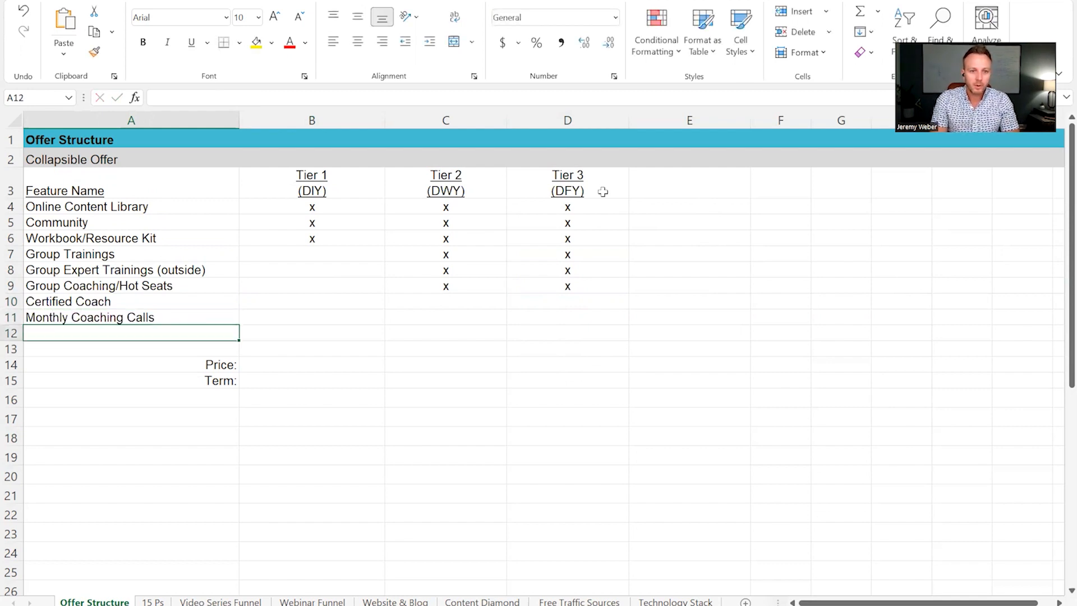
pyautogui.write('Quarterly Events')
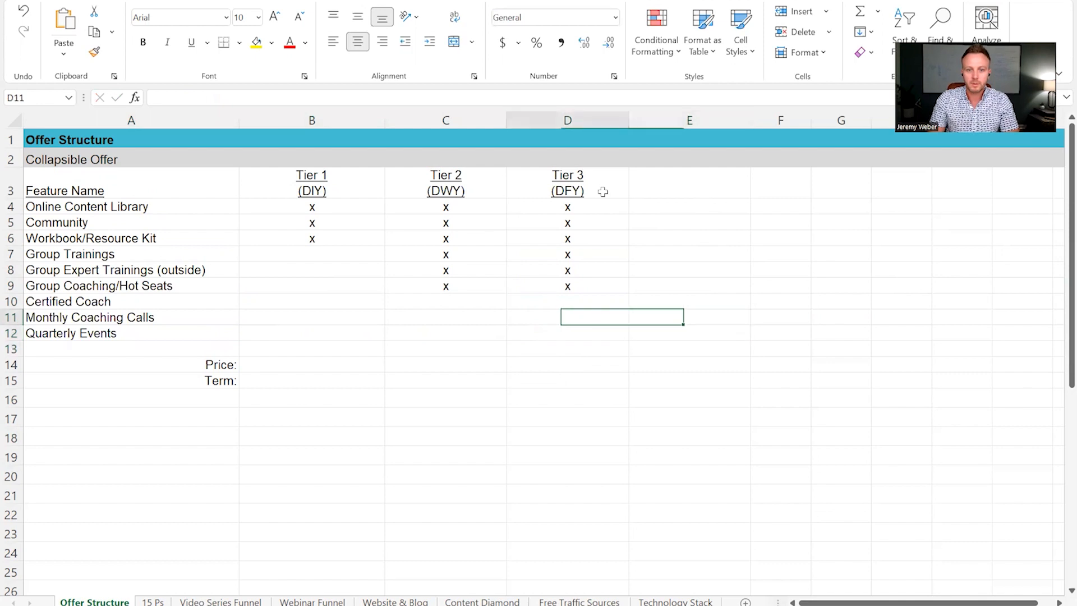
pyautogui.write('x')
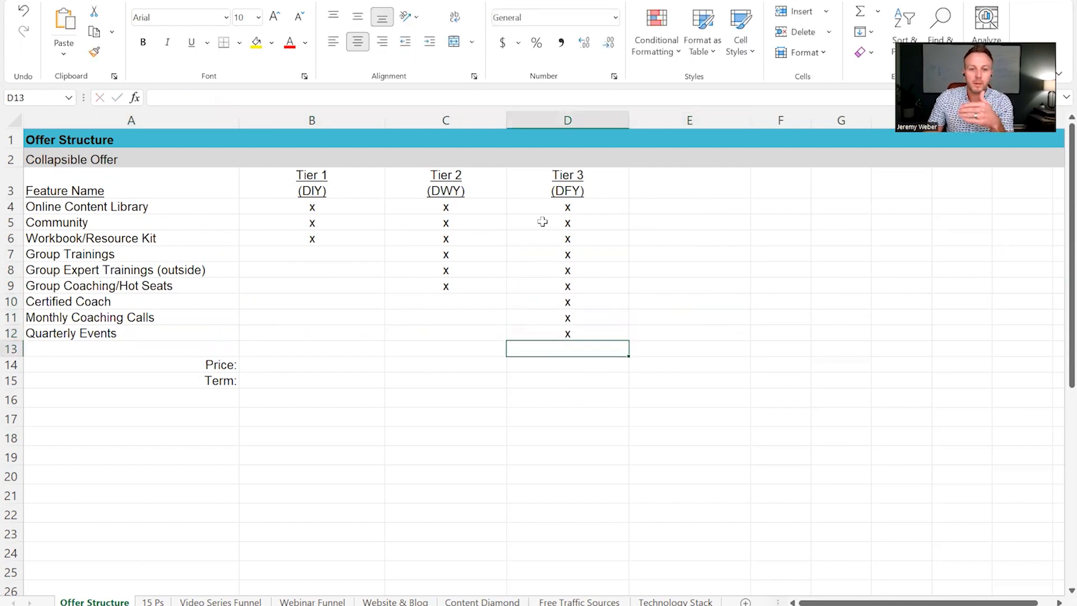
pyautogui.click(568, 183)
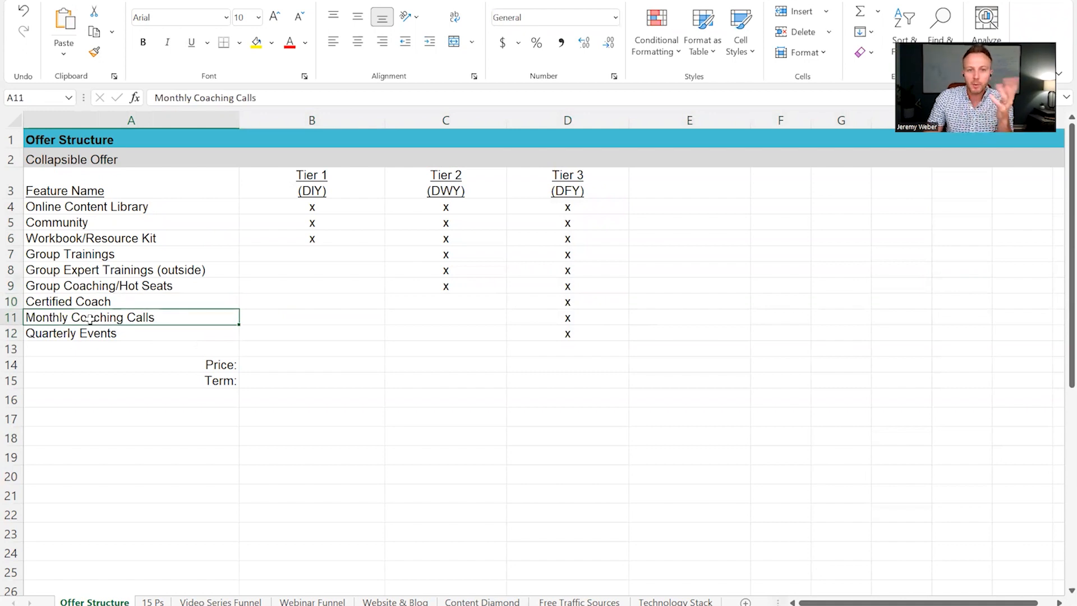
pyautogui.click(71, 334)
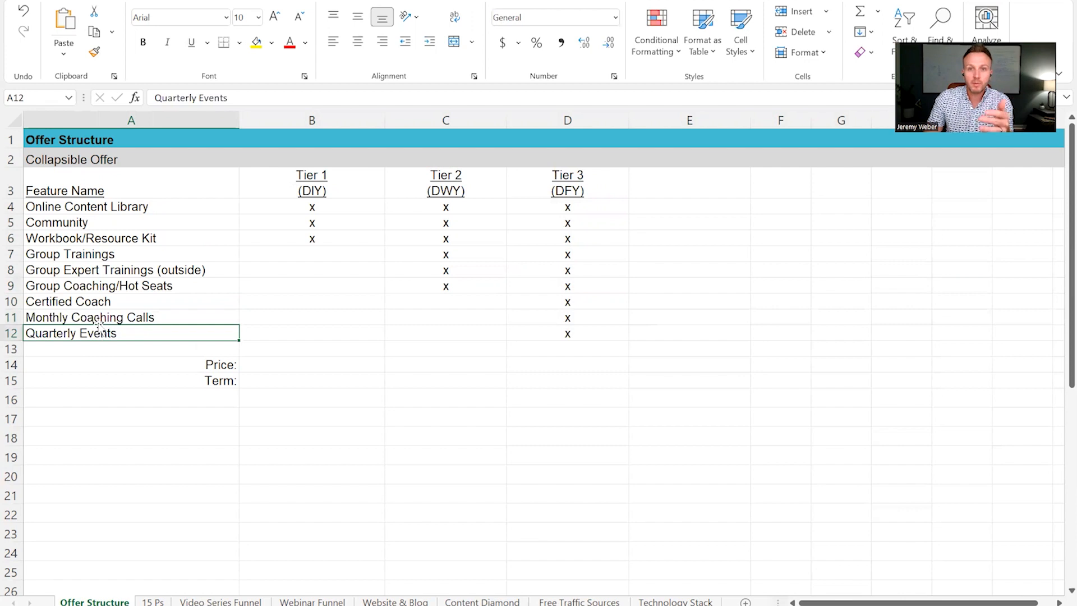
pyautogui.moveTo(429, 296)
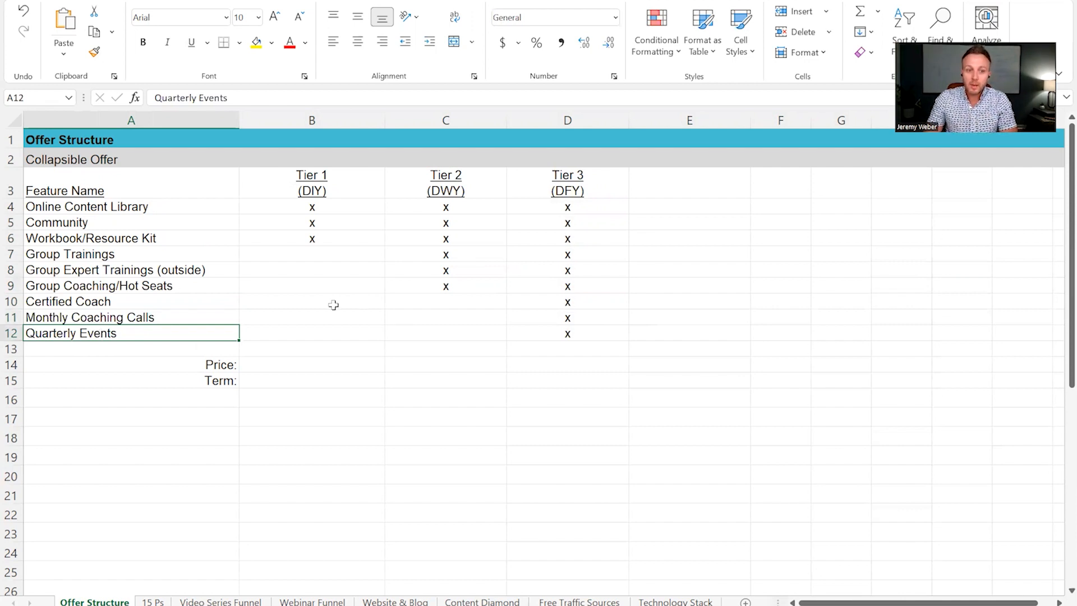
pyautogui.moveTo(452, 310)
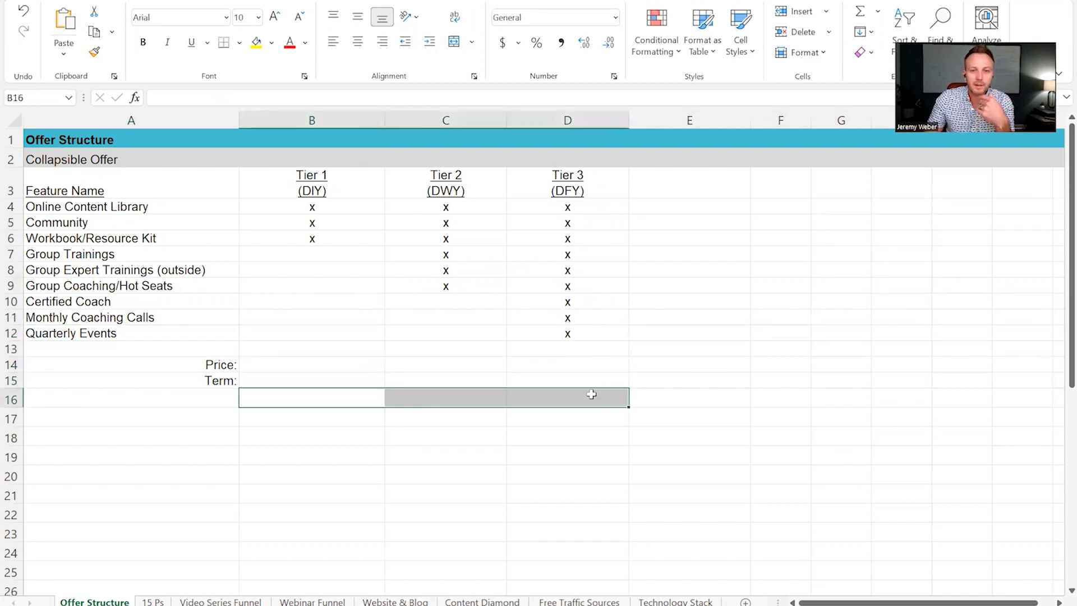
pyautogui.moveTo(592, 394)
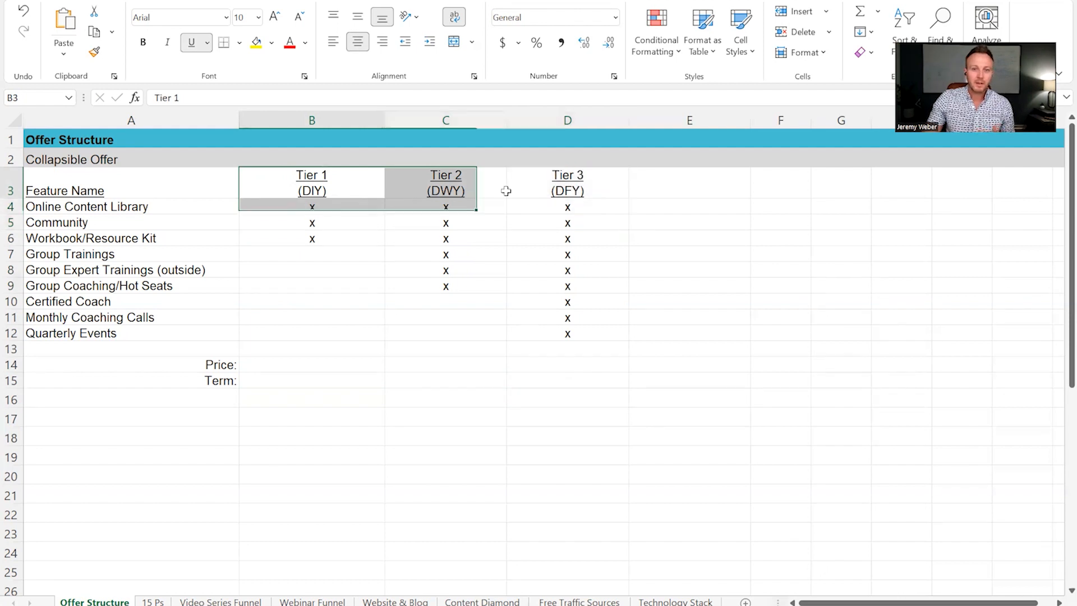
pyautogui.click(568, 183)
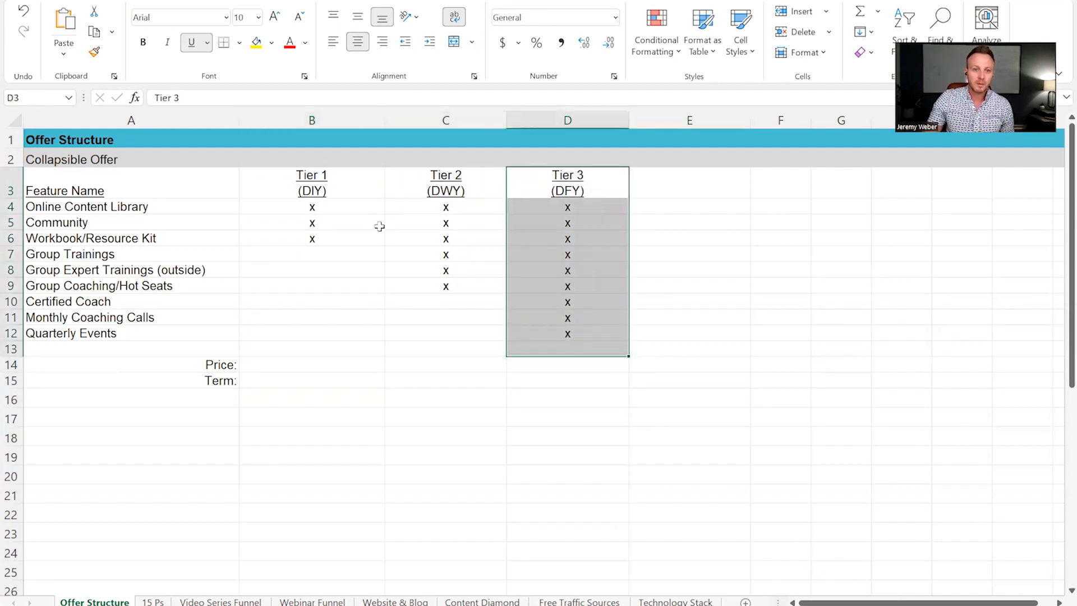